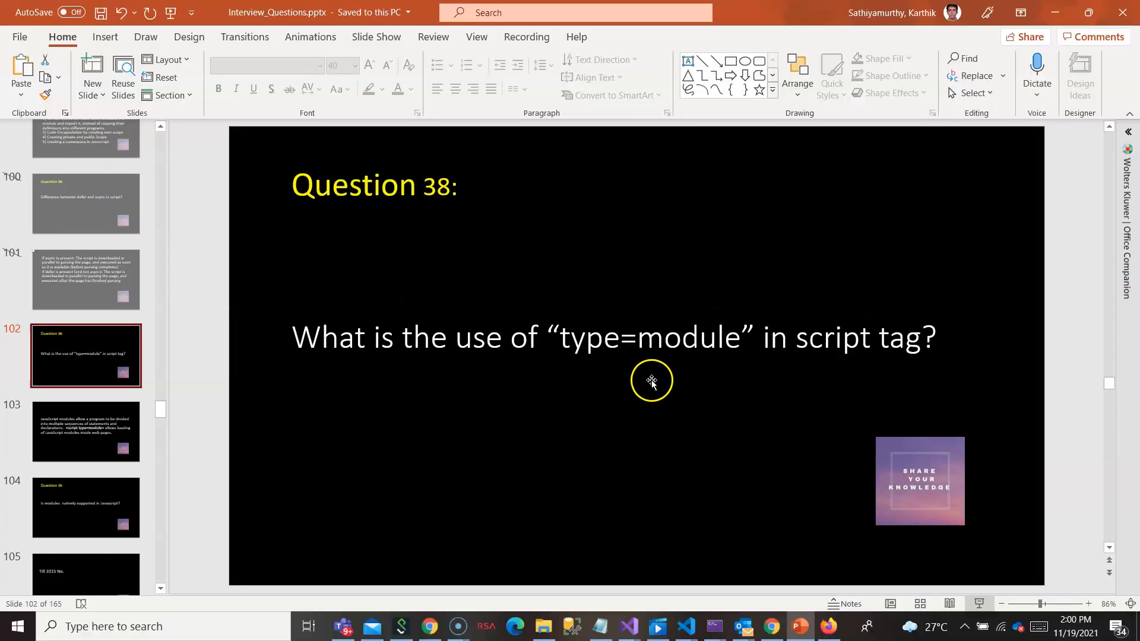
Switch to the Notepad window holding the opening <script> tag
click(599, 625)
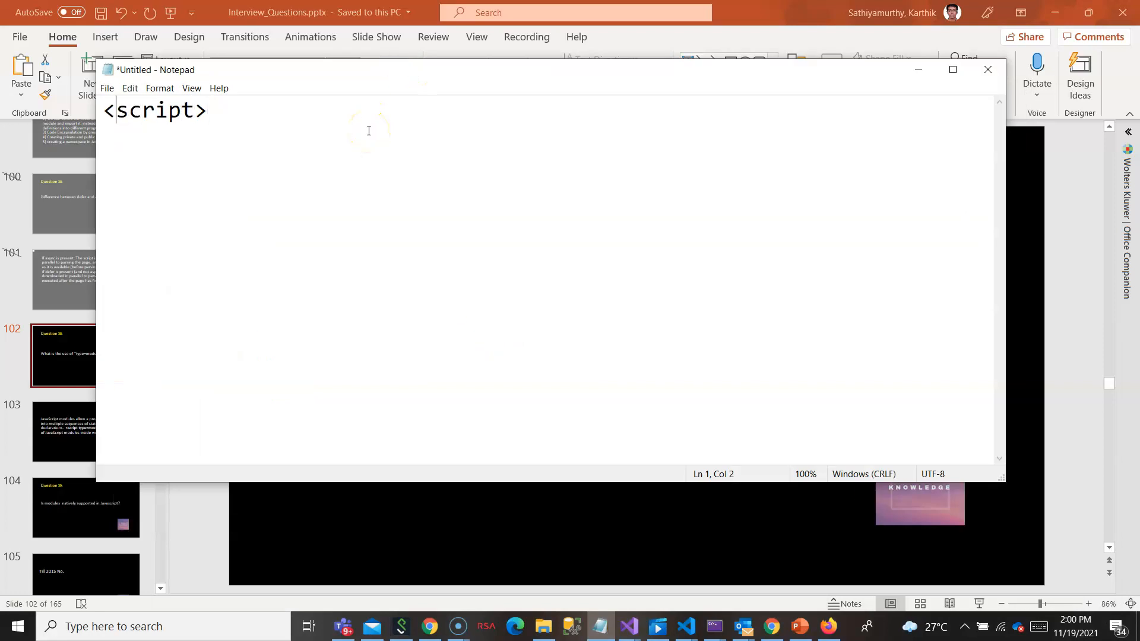
Add a blank line above the script tag and enter an opening <html> tag
key(enter)
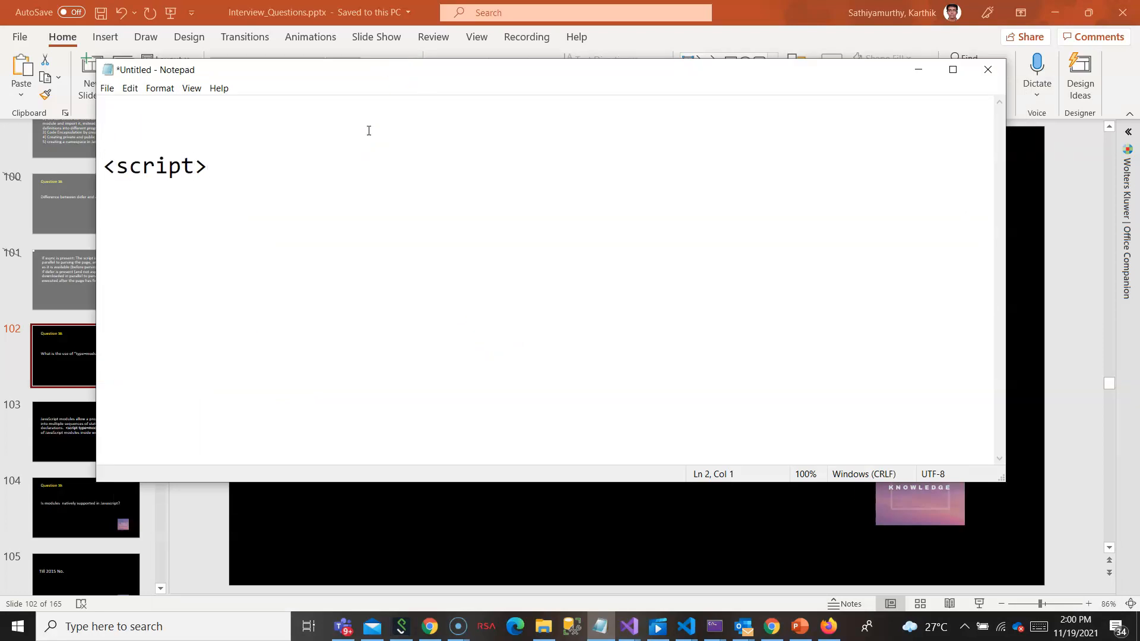
text(<h)
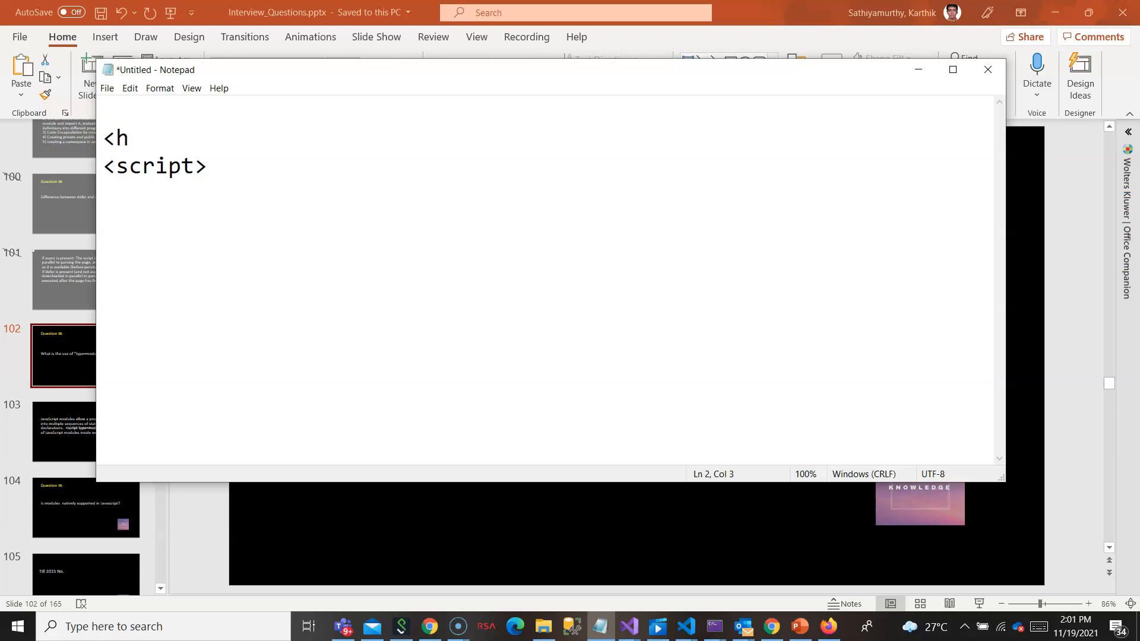
text(tml)
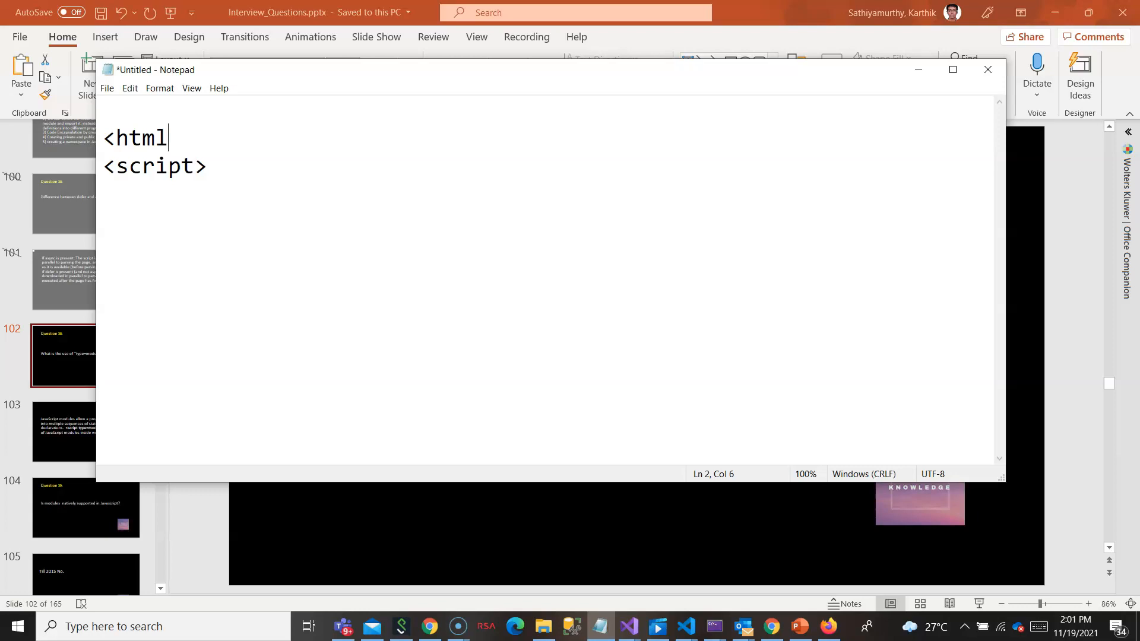
text(>)
text(</html)
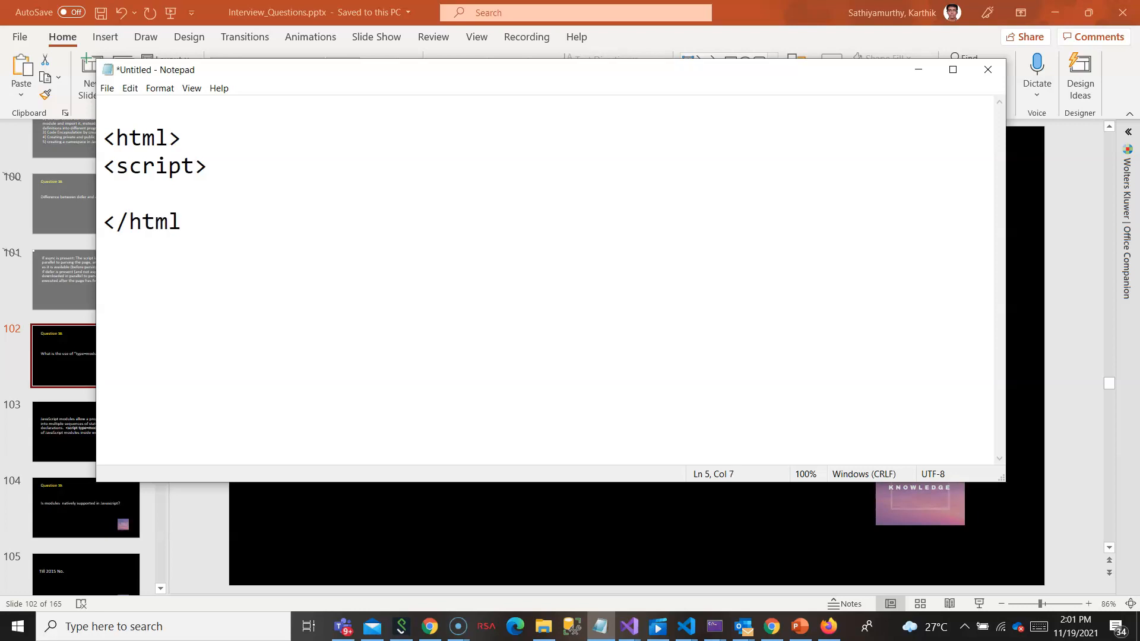
Give the script tag src="ds.js" and close it with </script>
text(?>)
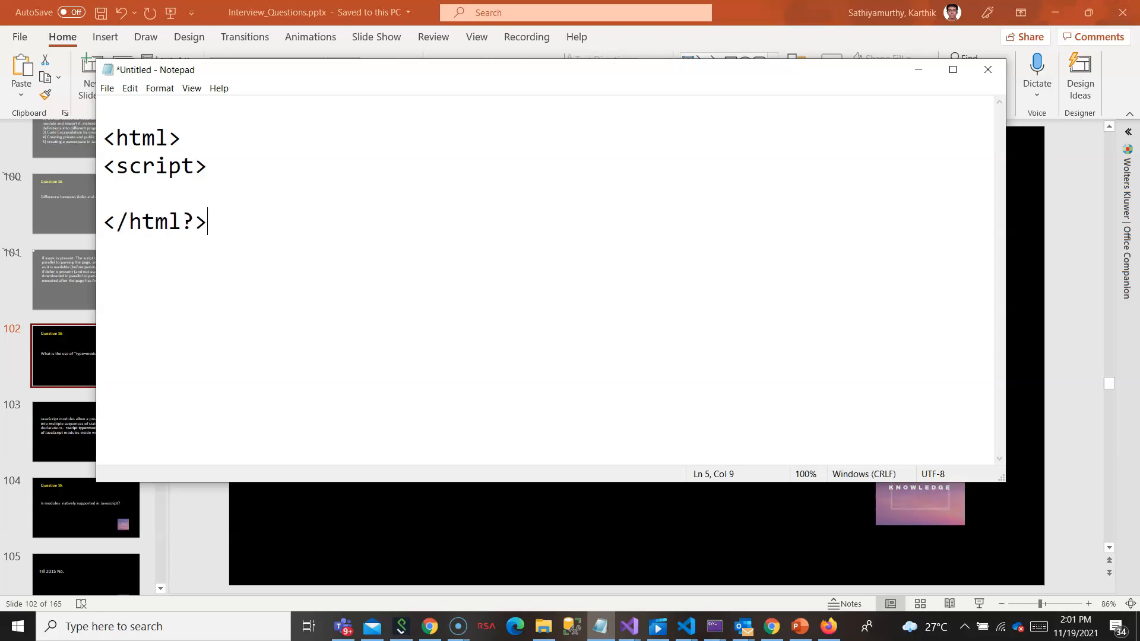
text(0)
click(547, 166)
text( s)
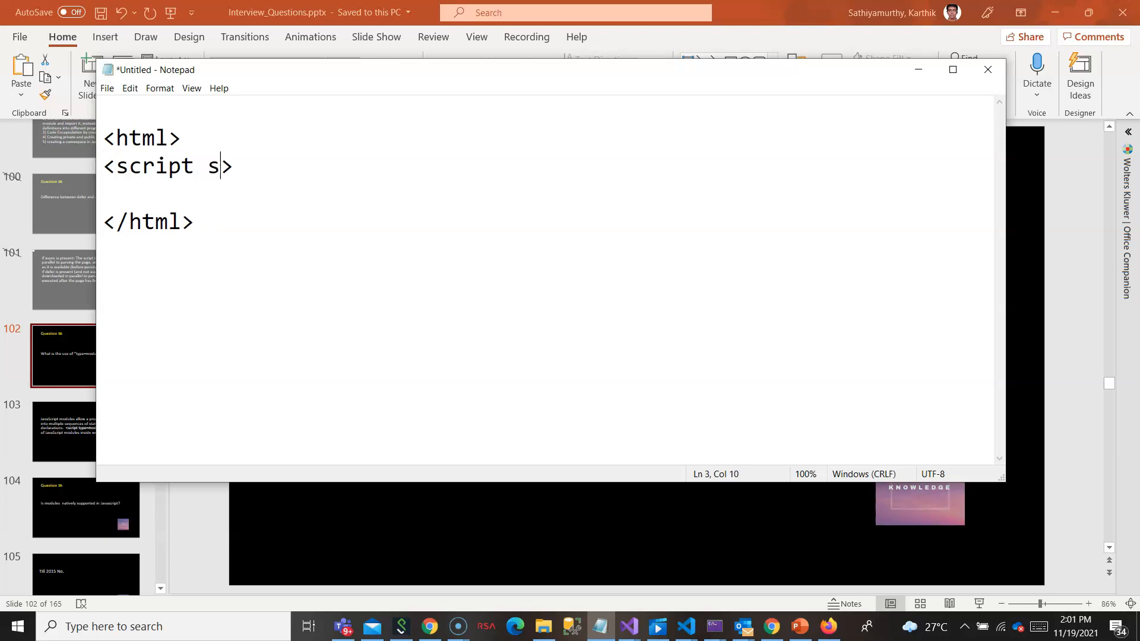
text(rc=)
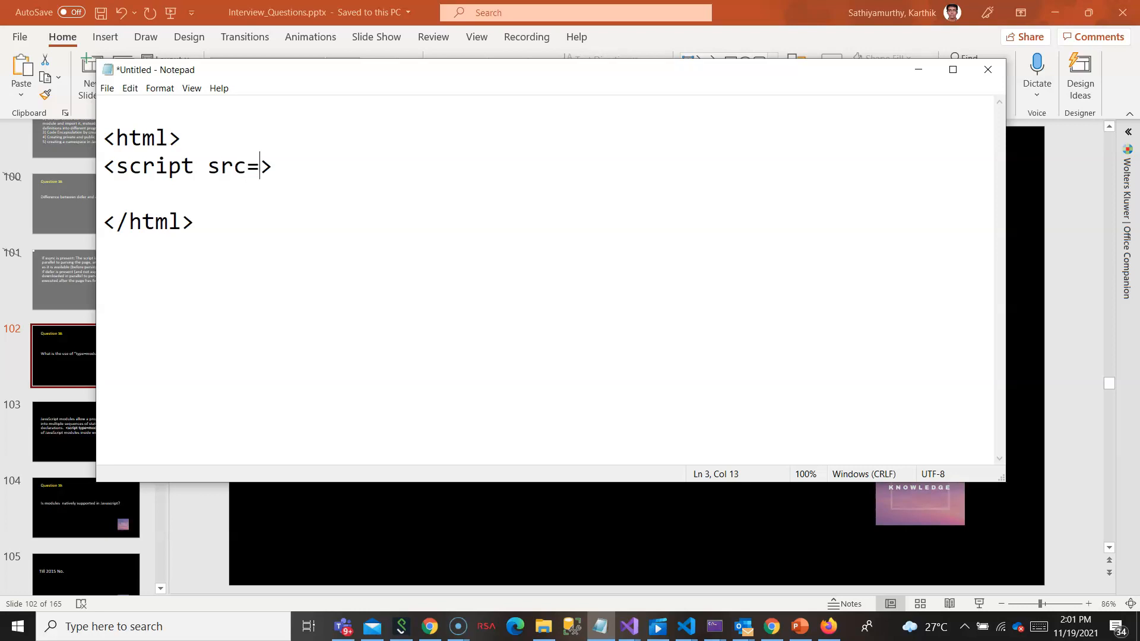
text("ds)
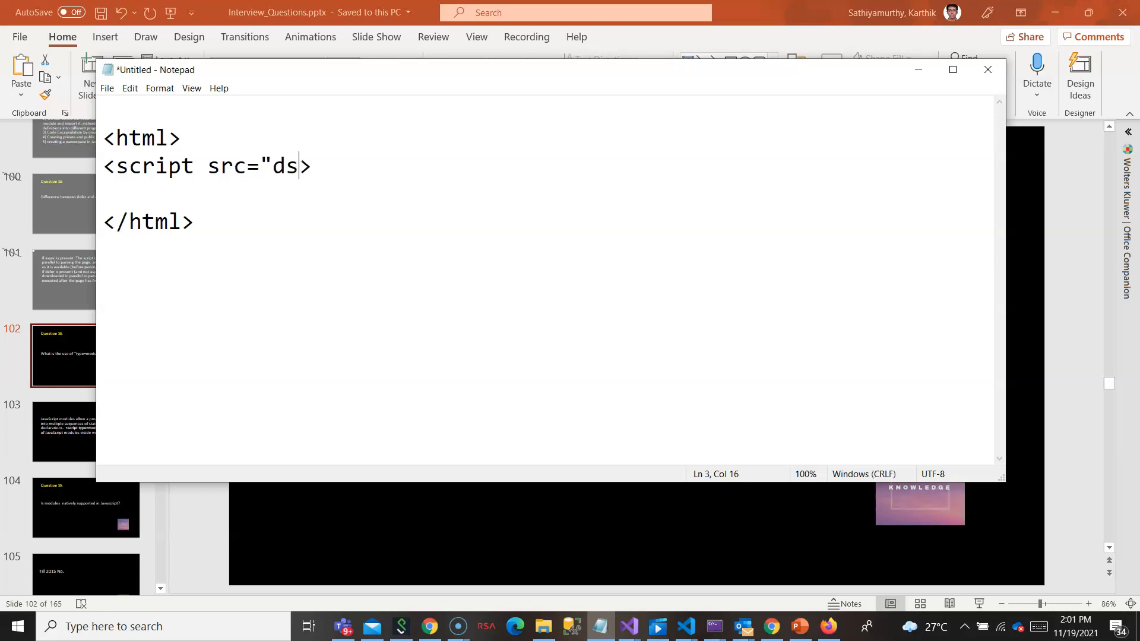
text(.js)
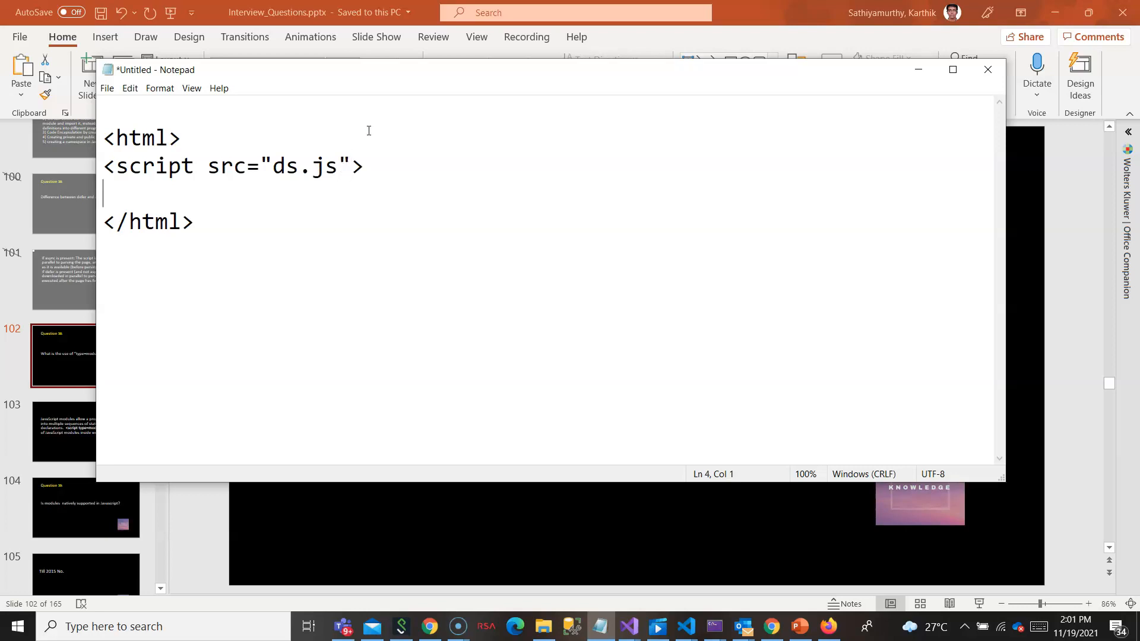
text(</sc)
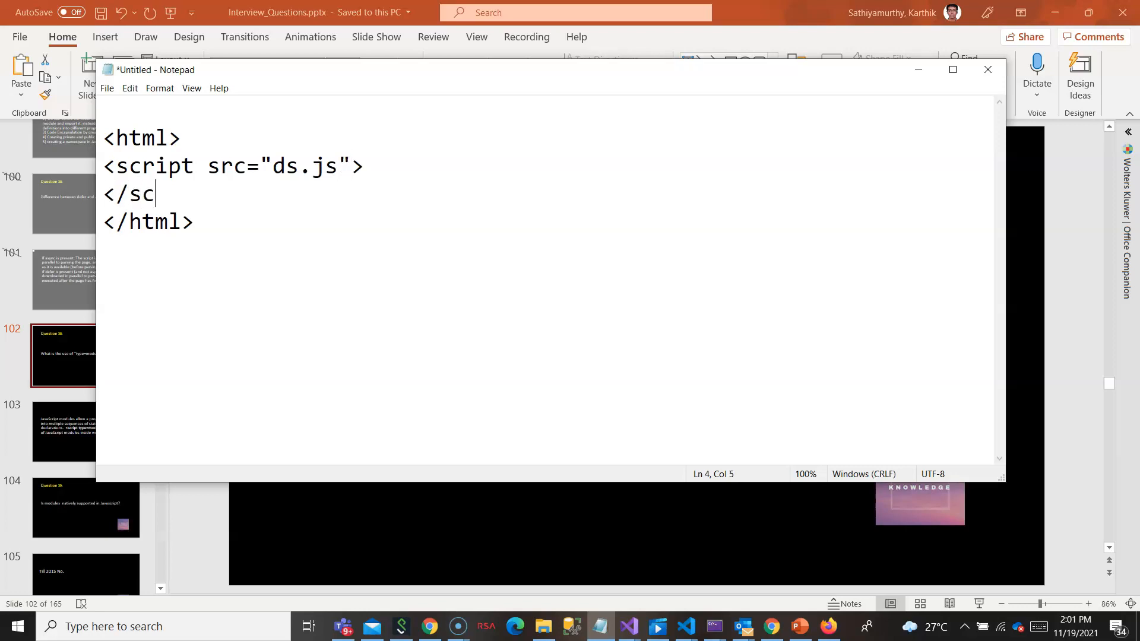
text(ript>)
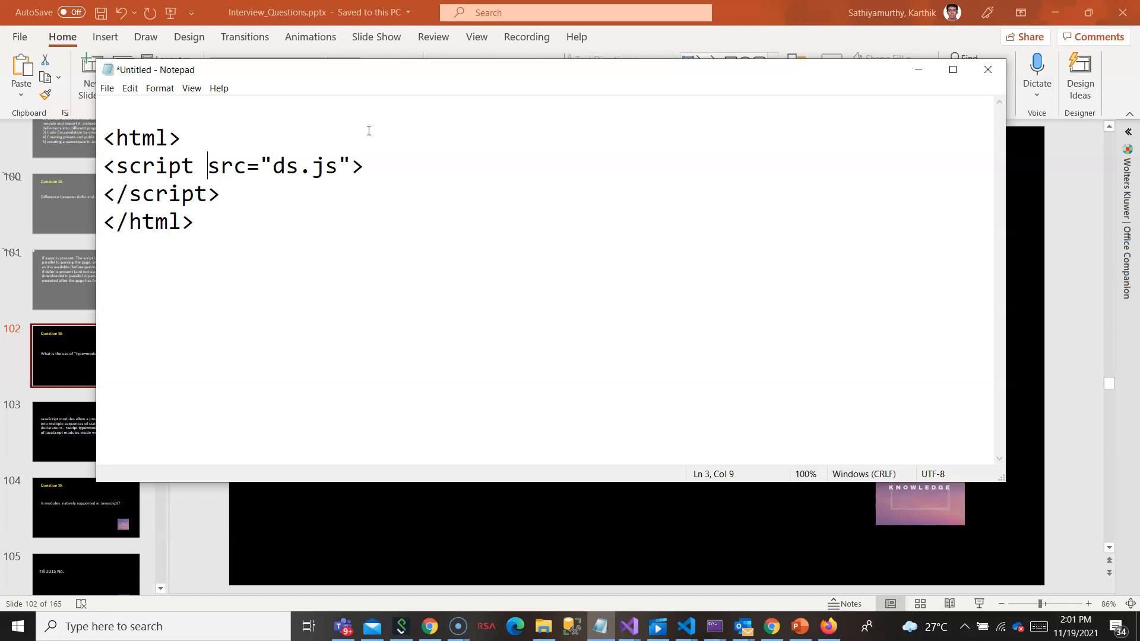
Insert type="module" into the script tag ahead of src="ds.js"
text(type=)
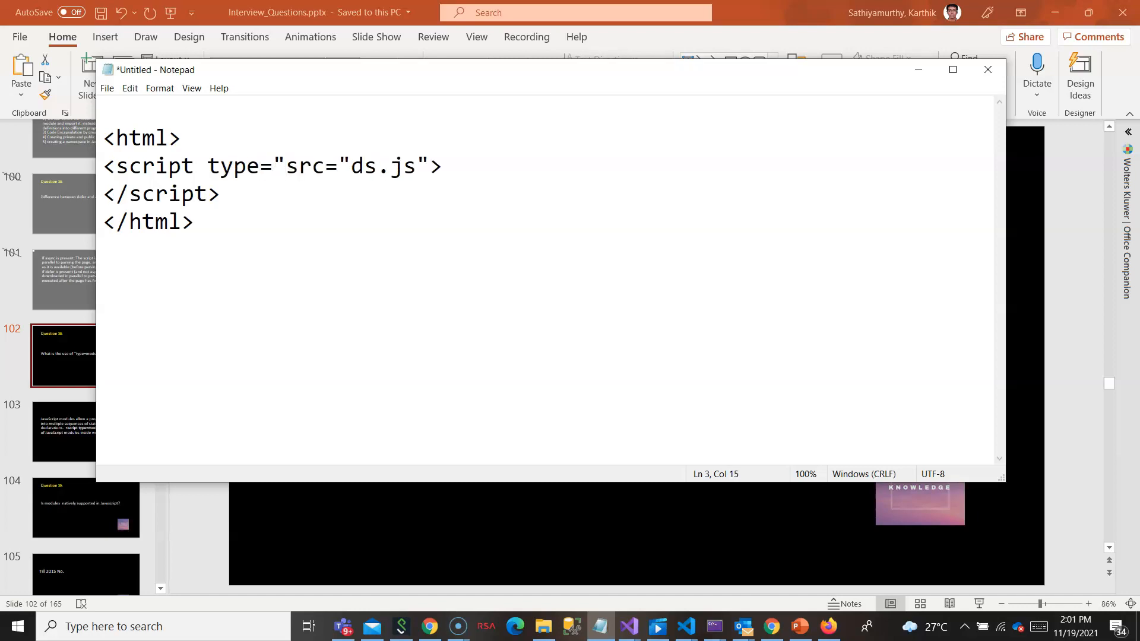
text(,)
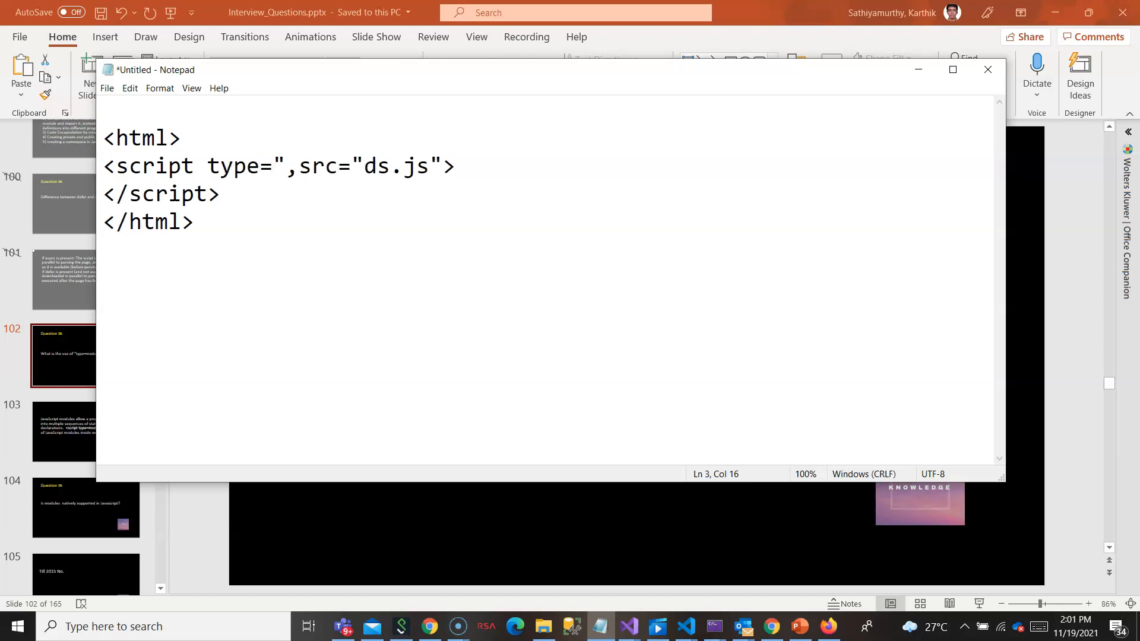
text(mod)
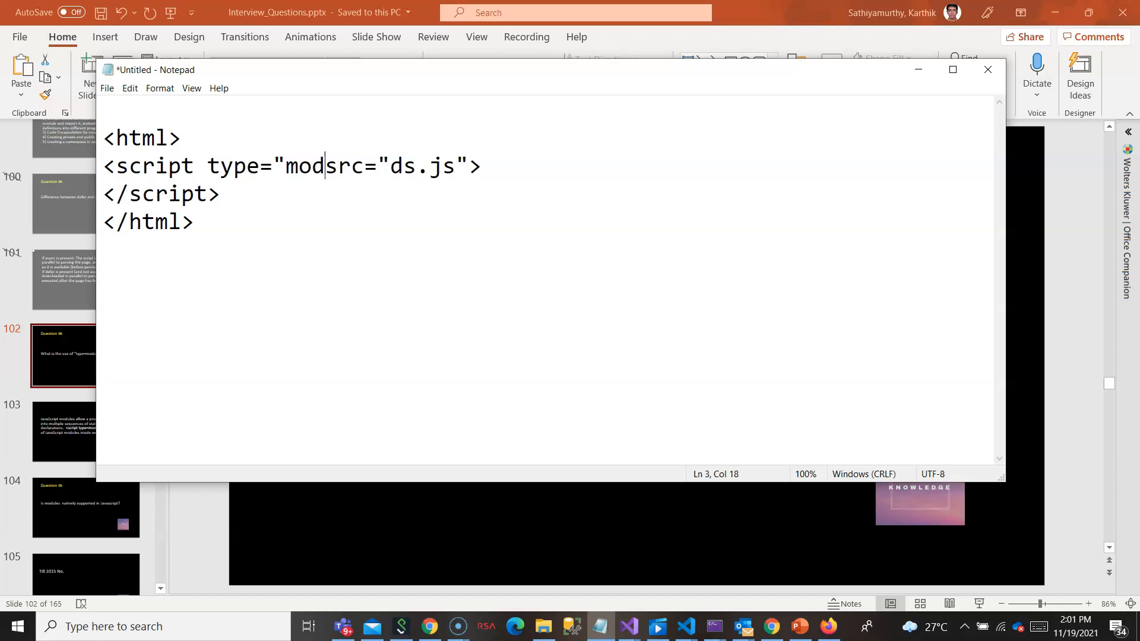
text(ule)
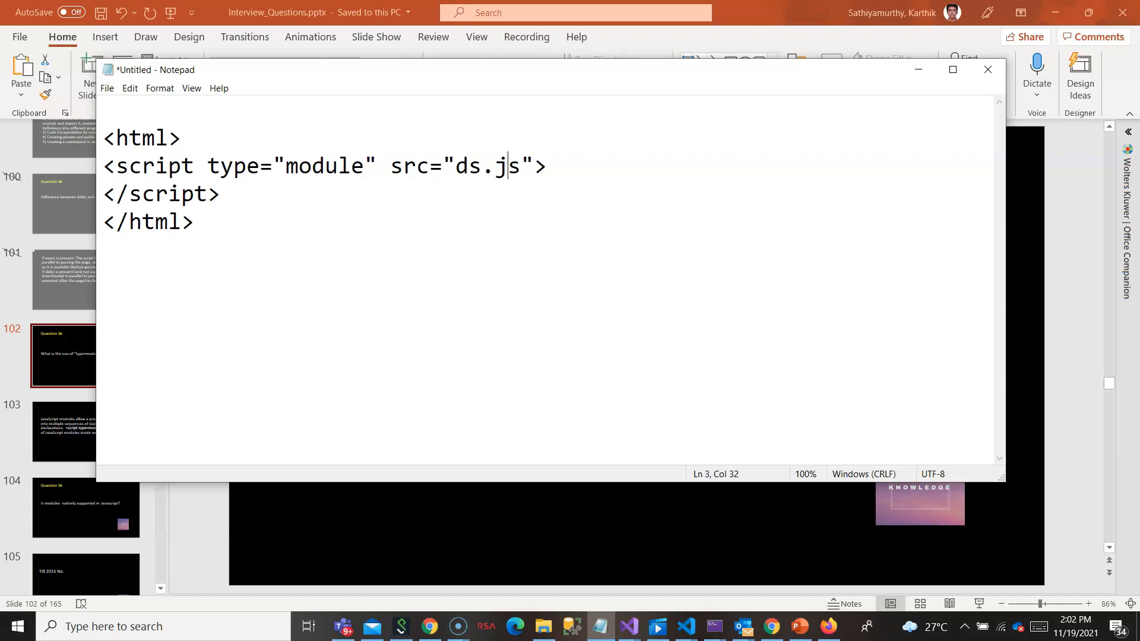
mouse_move(370, 99)
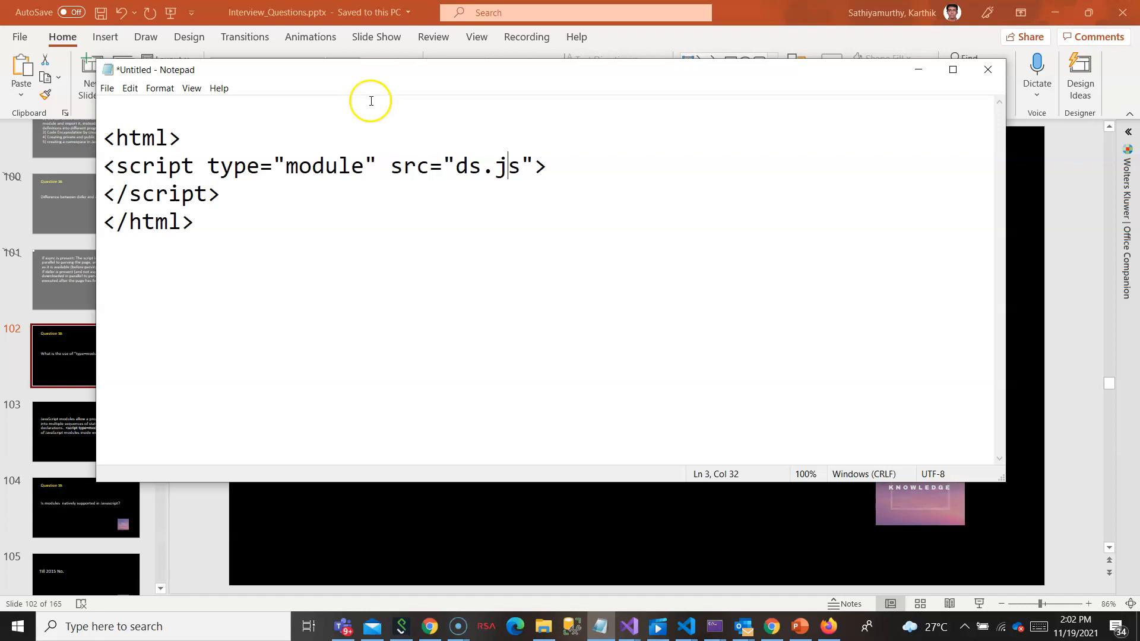
Highlight the type="module" attribute in the script tag
drag(207, 167, 305, 166)
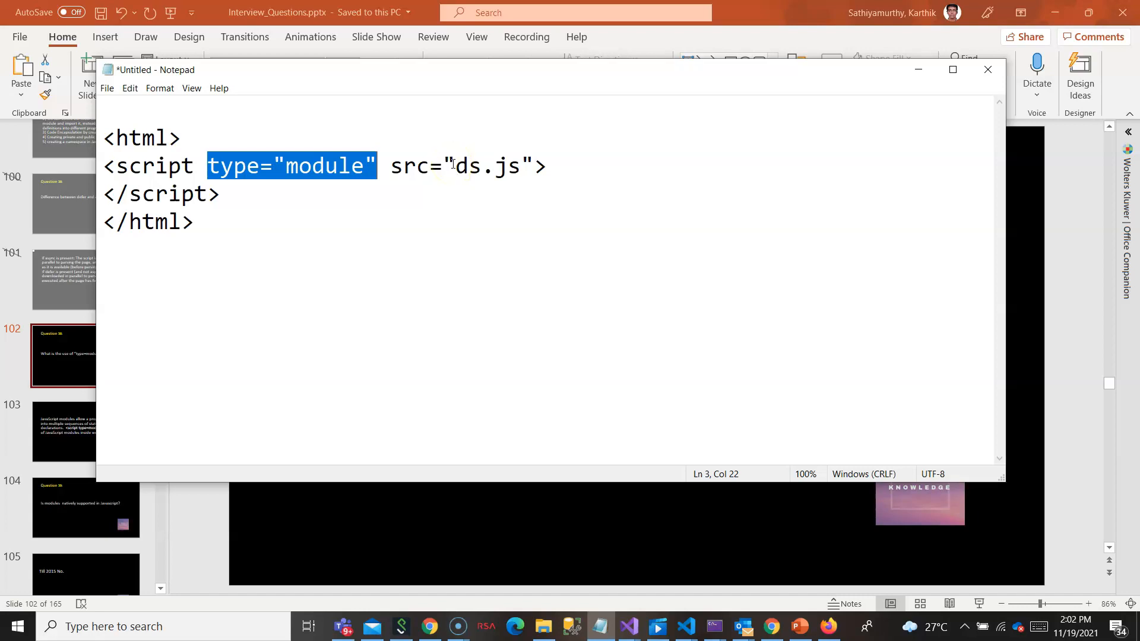
mouse_move(285, 225)
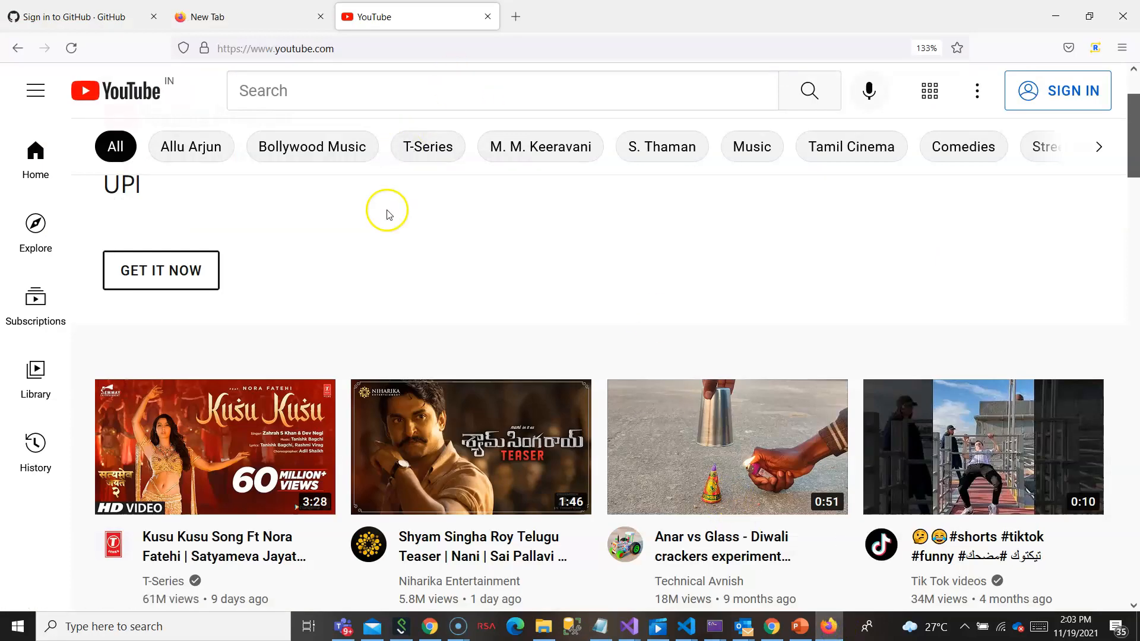
Bring up the Firefox console with F12 and start an import statement
key(F12)
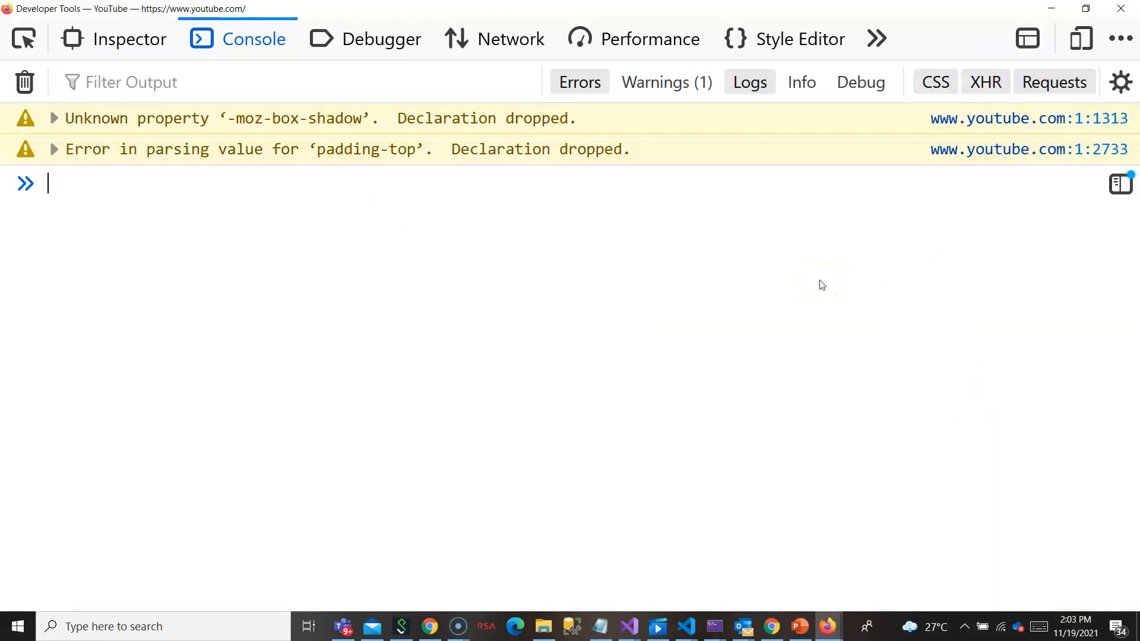
text(if)
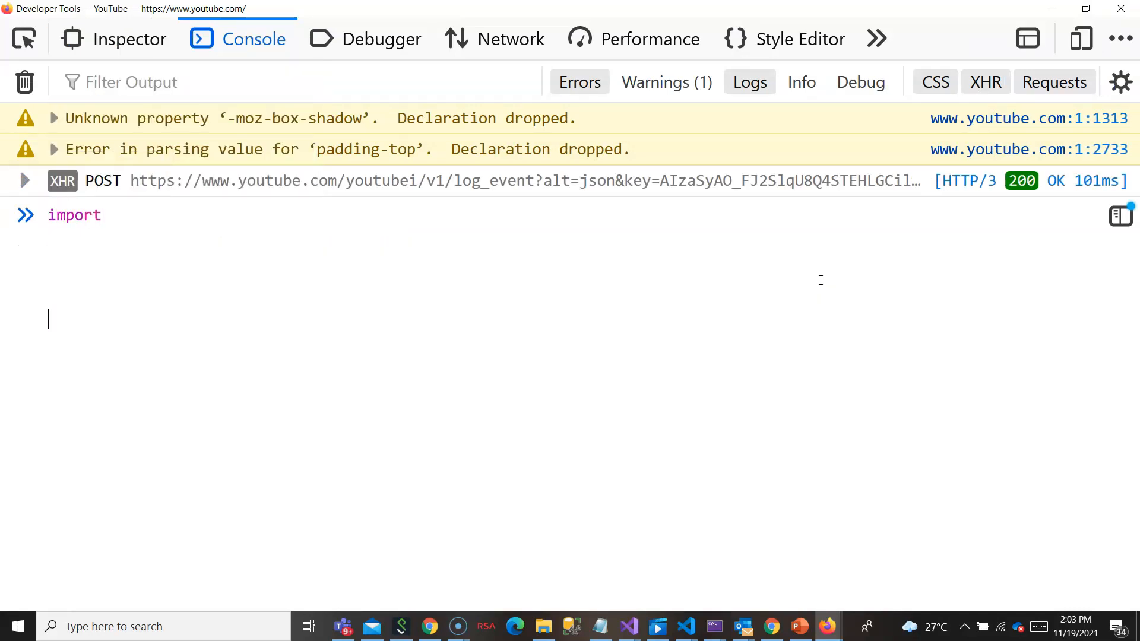
mouse_move(799, 38)
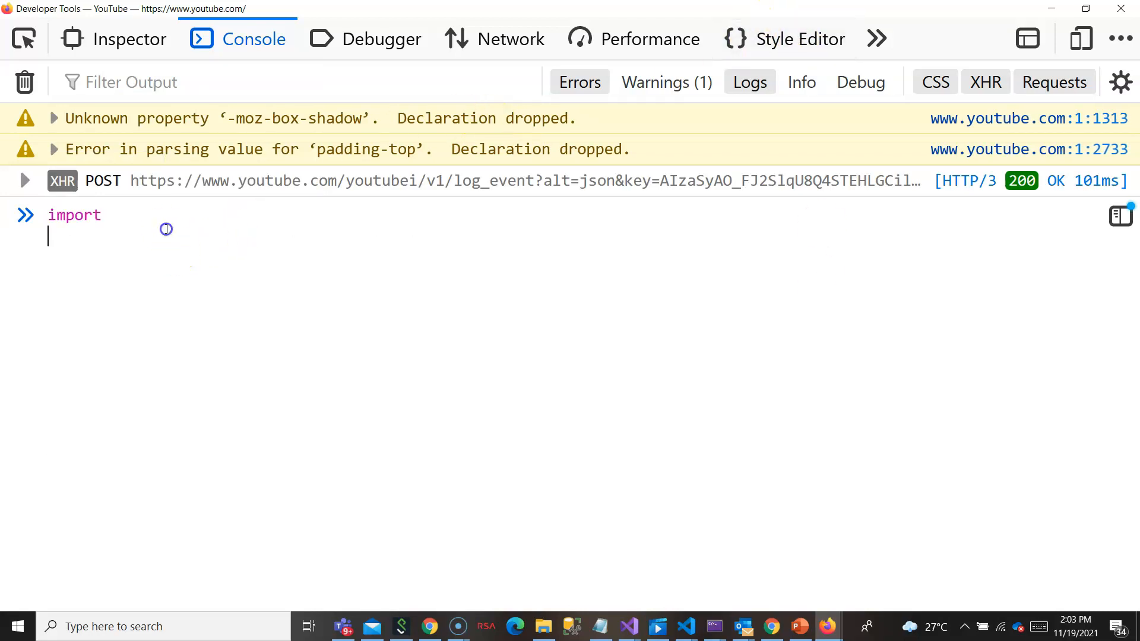
mouse_move(156, 218)
text( "SDfsdf")
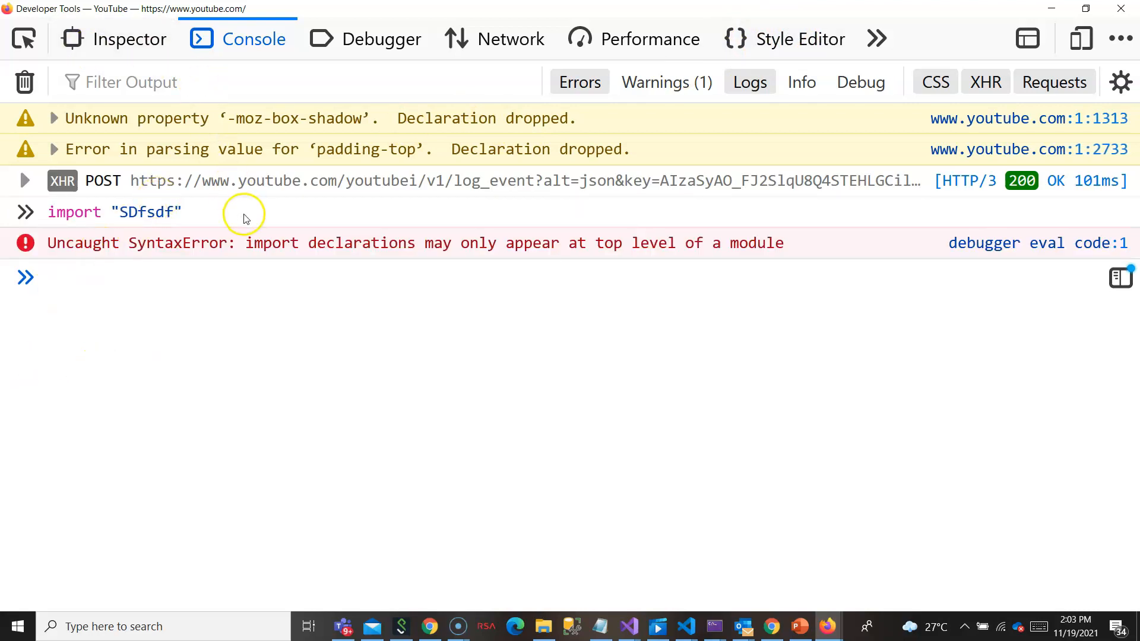
mouse_move(513, 256)
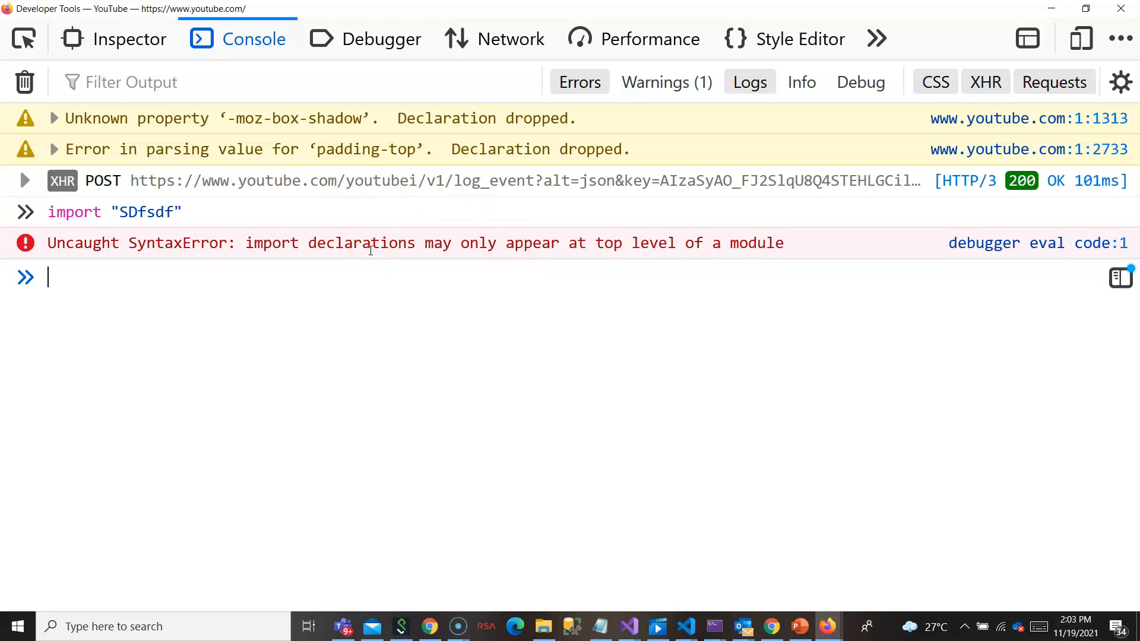
Run an export statement to get the 'export only in a module' SyntaxError
text(export "F)
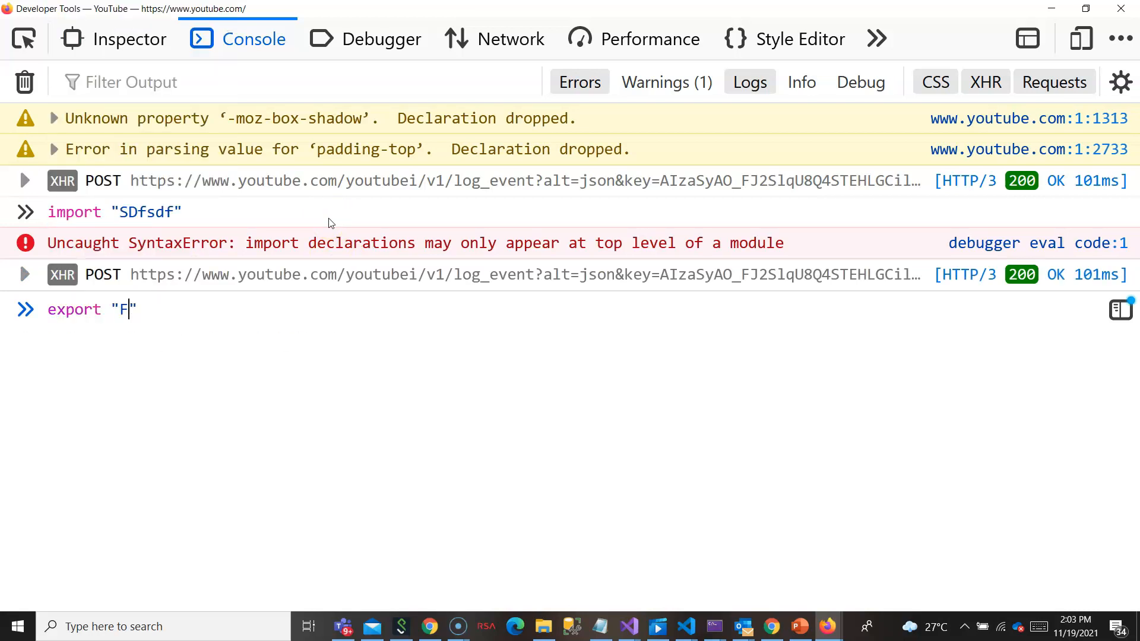
text(sdffds)
key(Enter)
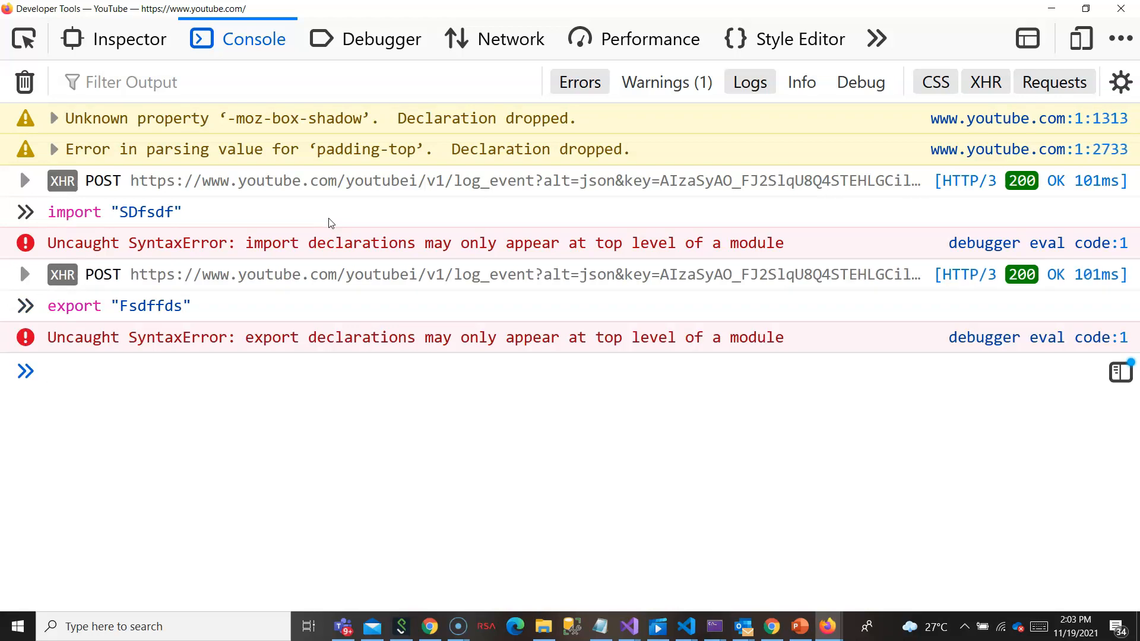
mouse_move(104, 504)
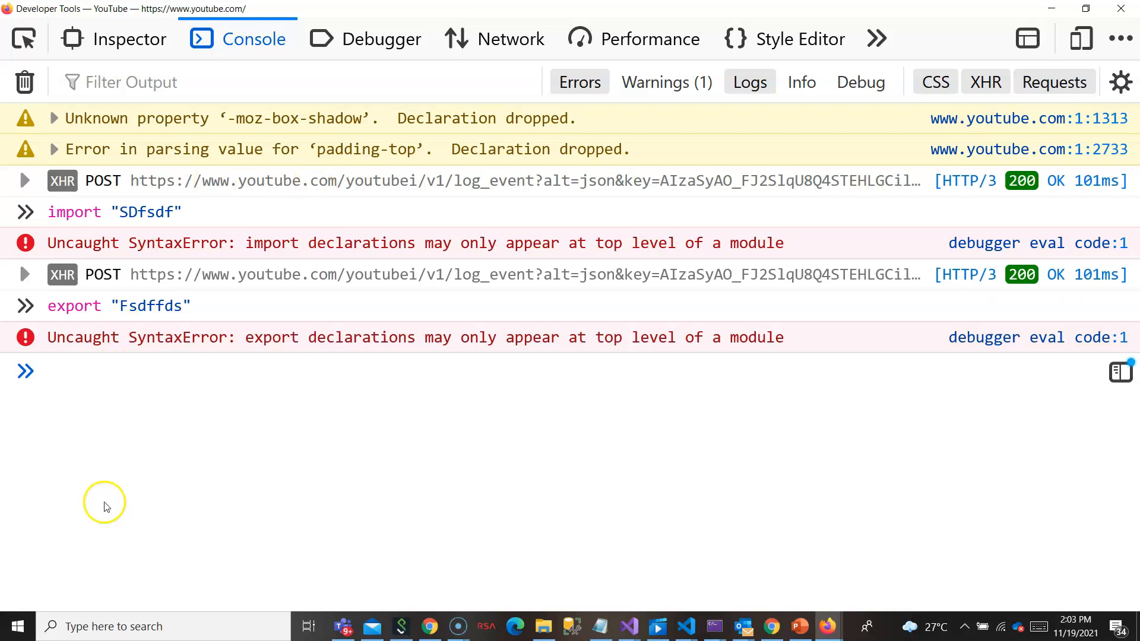